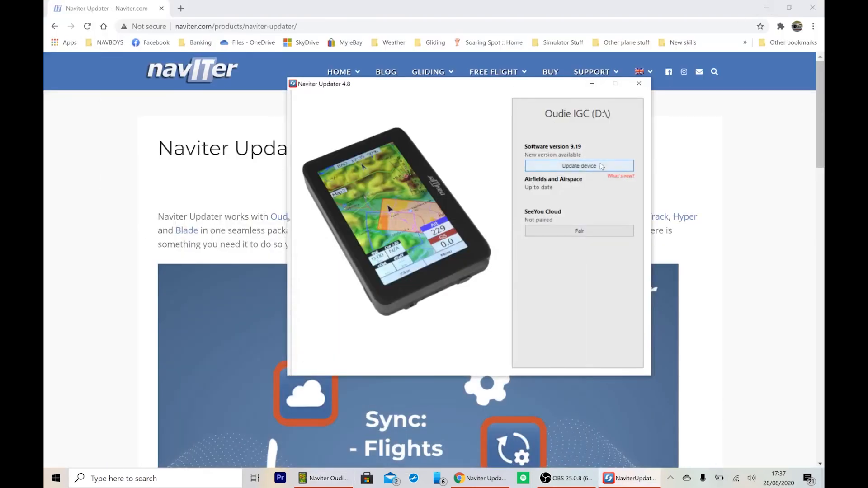
{"action": "mouse_move", "coordinate": [509, 149]}
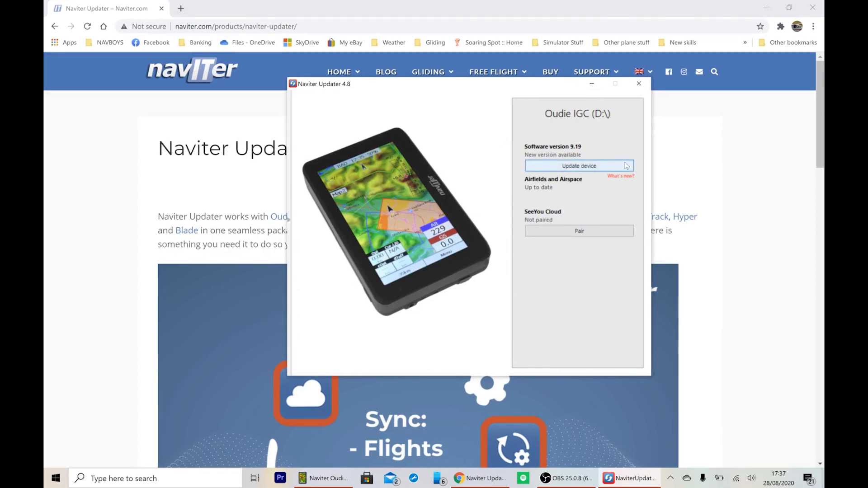
Install the Oudie IGC firmware update, bringing the device from 9.19 to version 9.23
{"action": "left_click", "coordinate": [579, 165]}
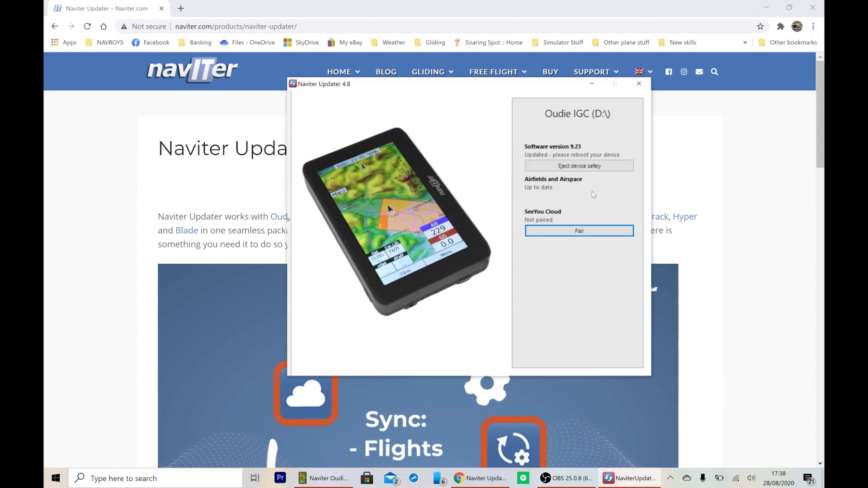
{"action": "mouse_move", "coordinate": [610, 196]}
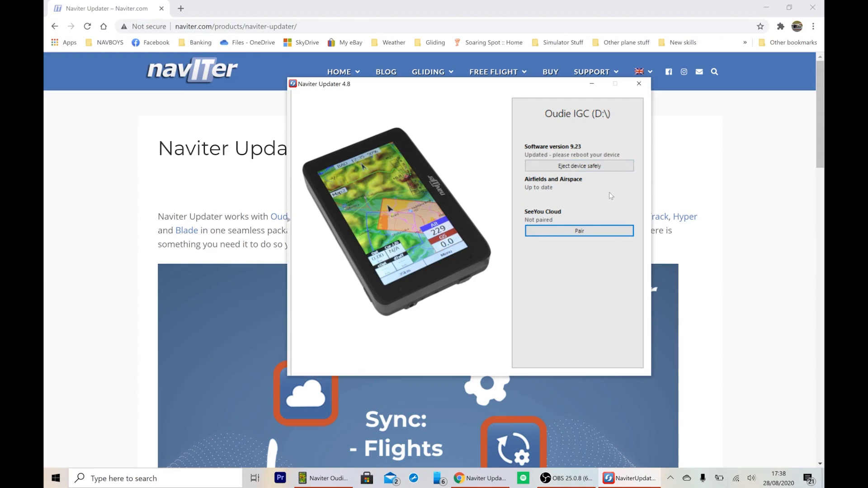